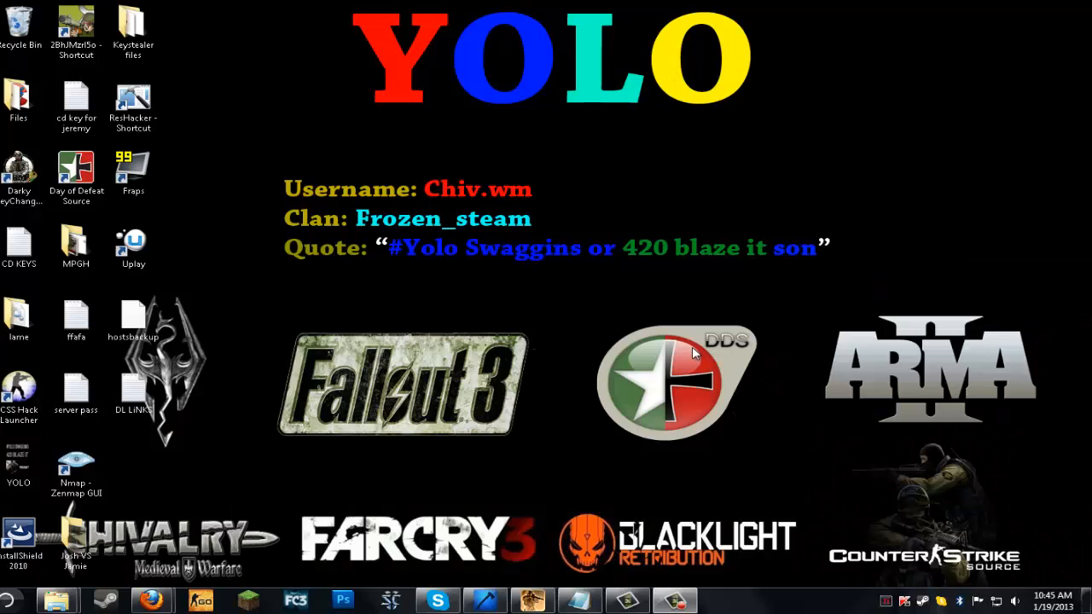
mouse_move(597, 487)
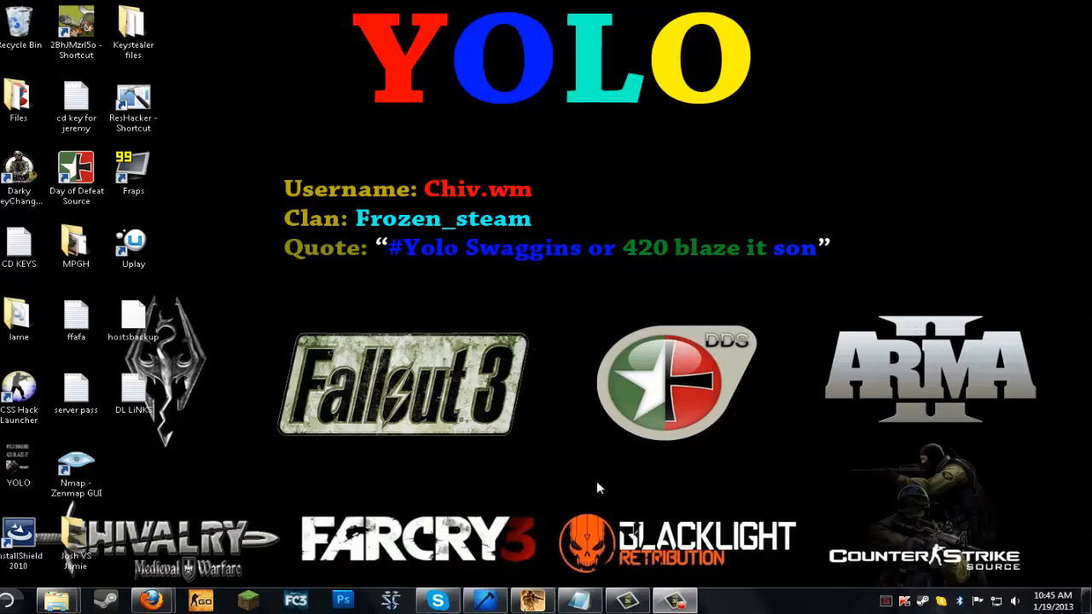
mouse_move(570, 542)
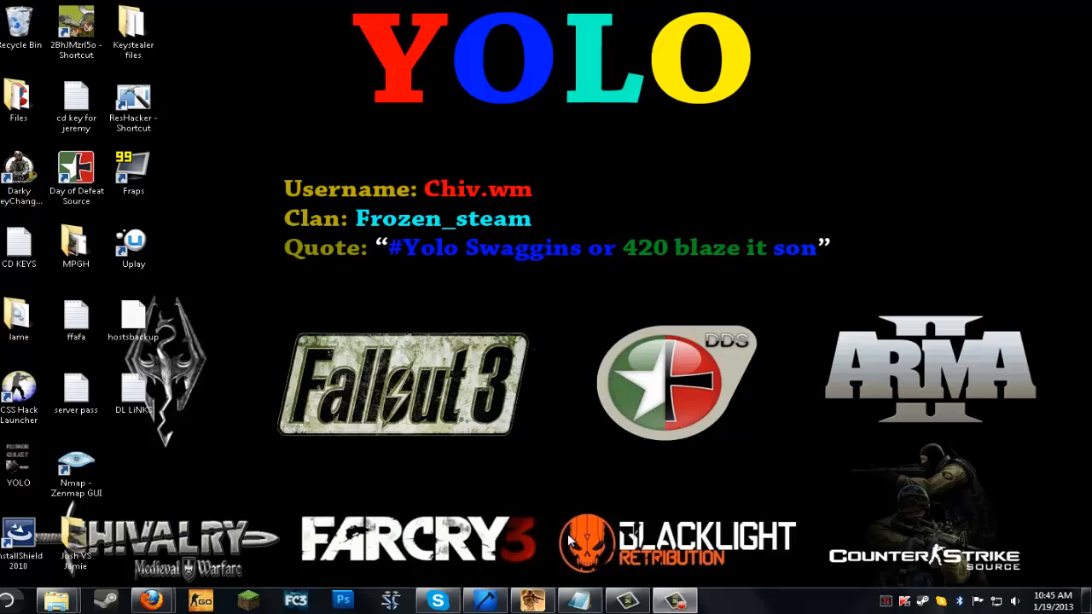
mouse_move(503, 467)
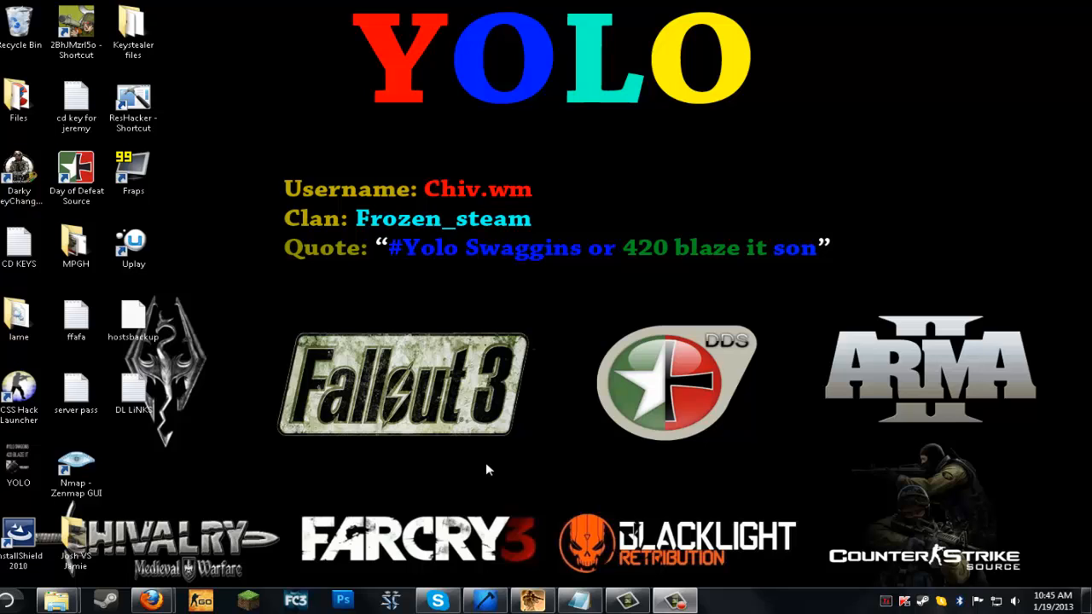
mouse_move(309, 531)
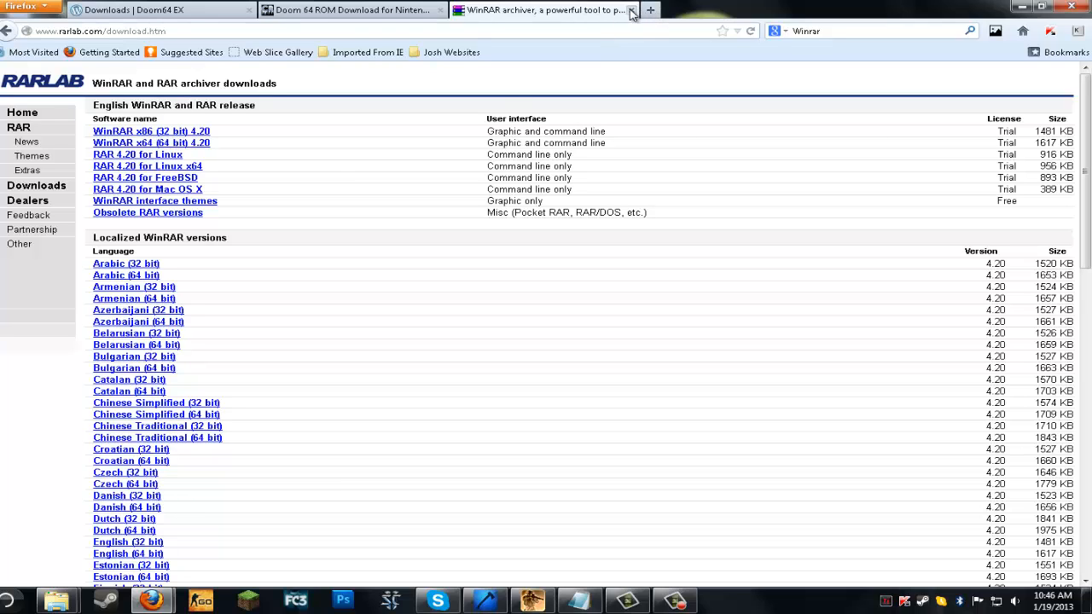
Download doom64ex_2.3_win32.zip from SourceForge and the Doom 64 ROM zip from CoolROM
click(634, 9)
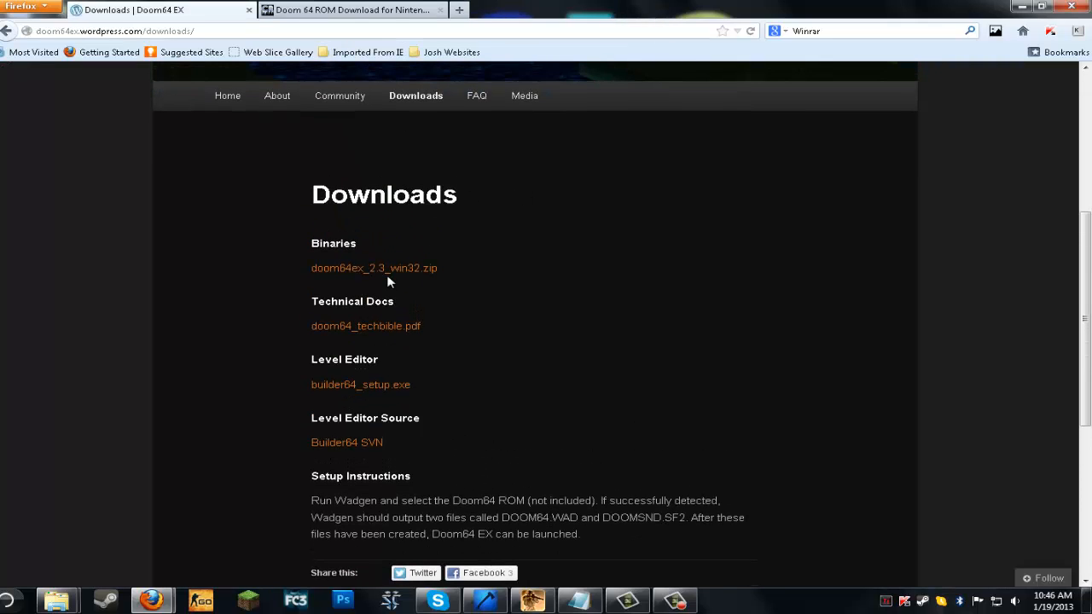
mouse_move(401, 268)
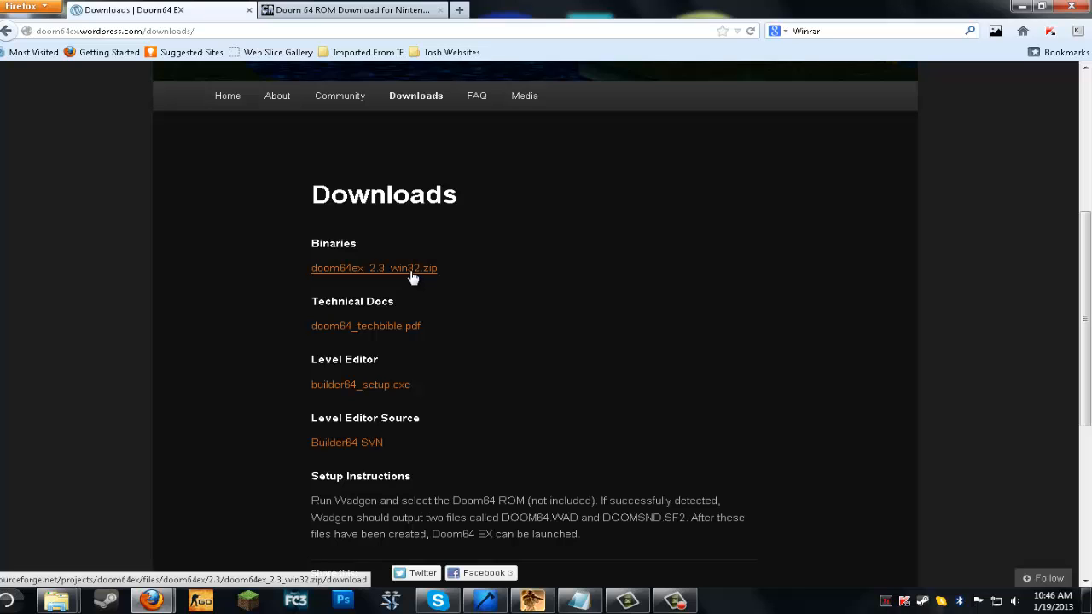
click(373, 267)
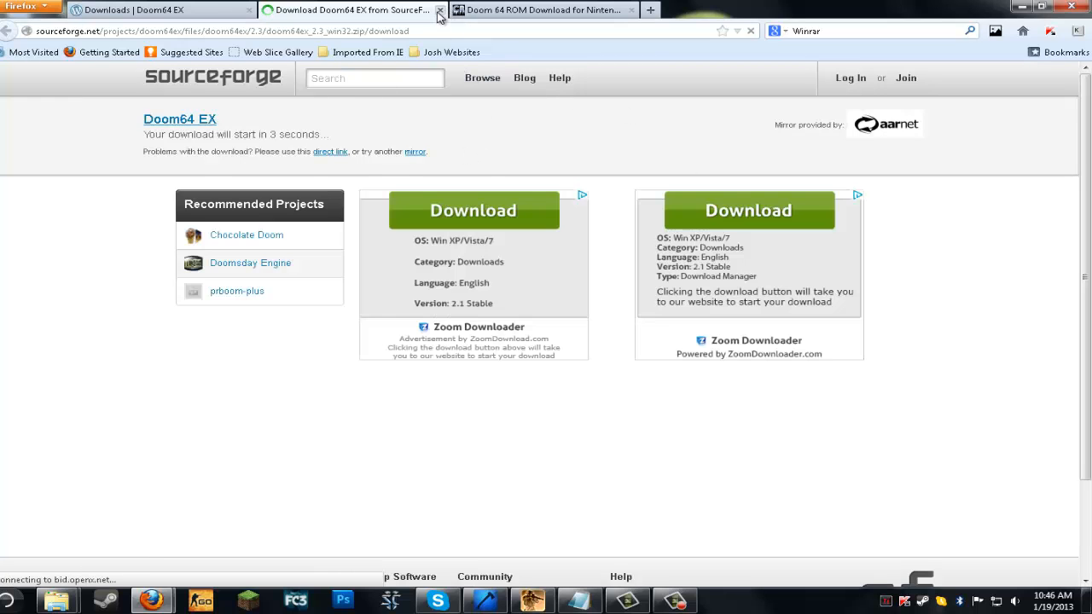
click(440, 9)
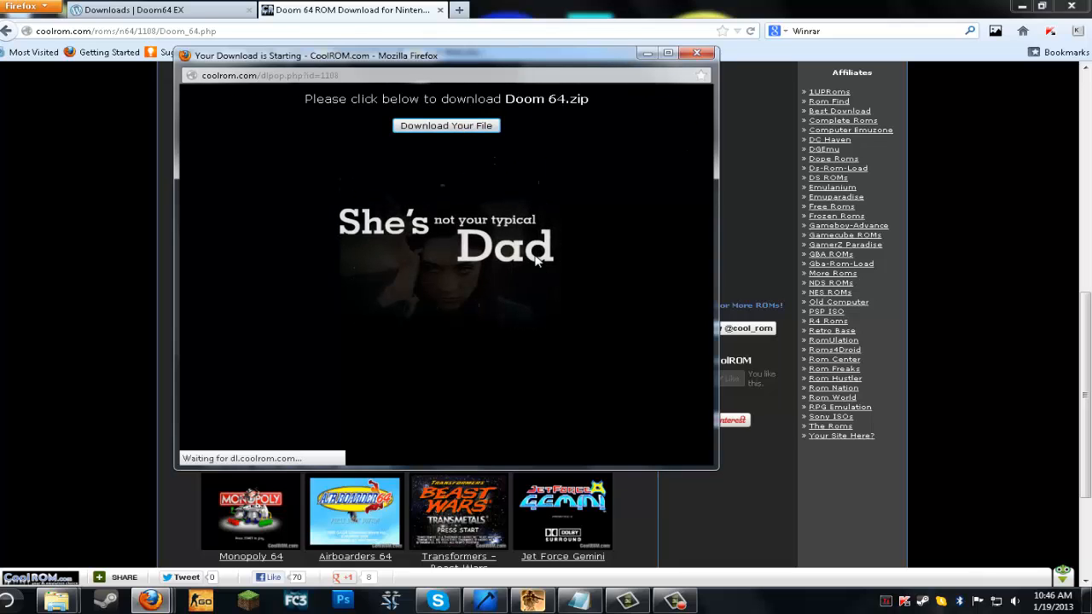
click(445, 126)
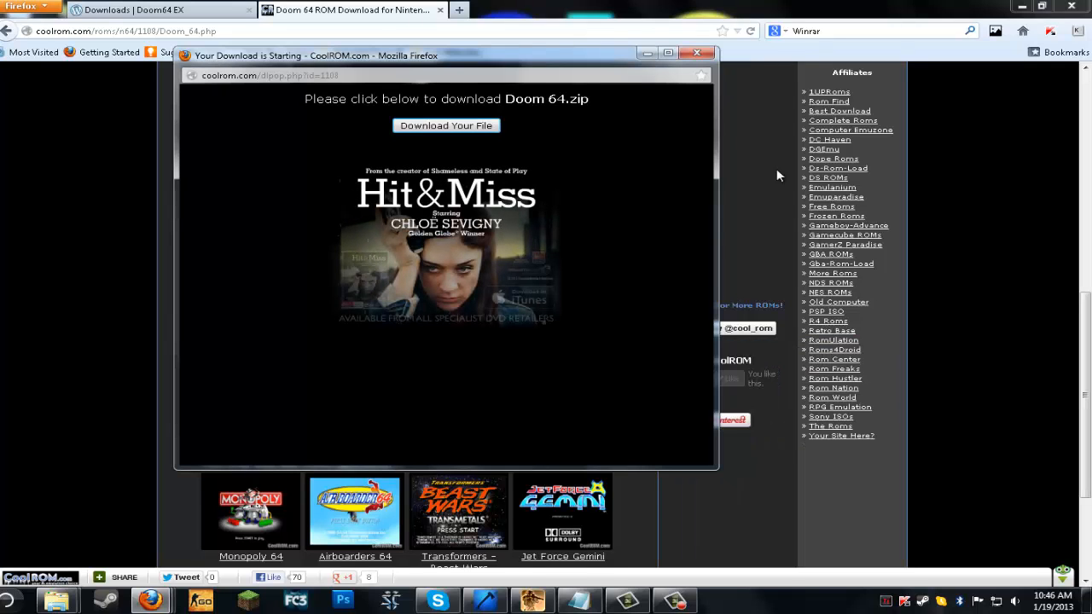
click(697, 53)
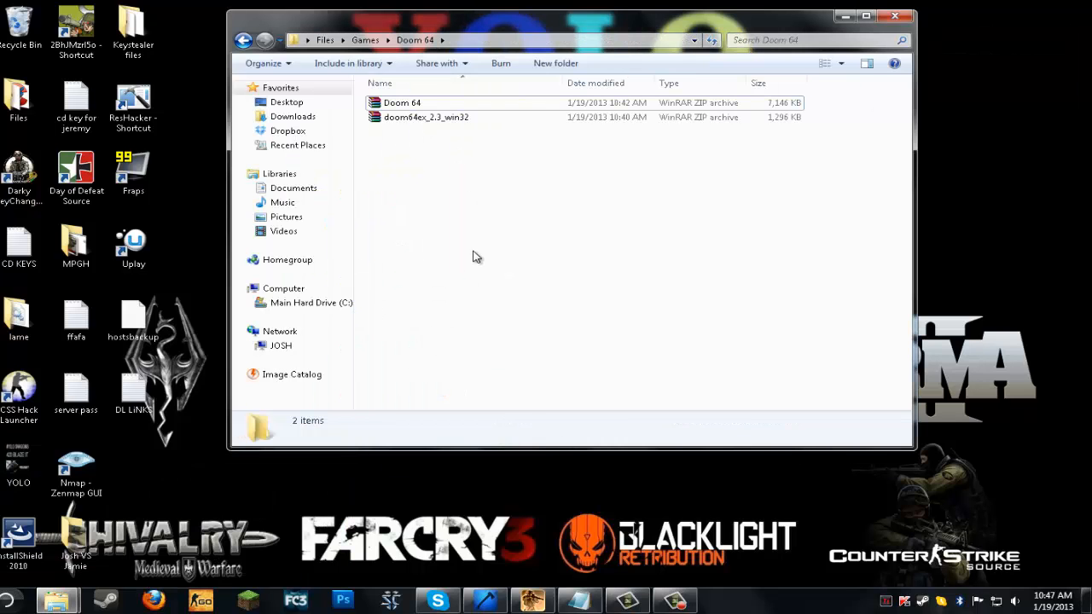
Extract doom64ex_2.3_win32.zip to its own folder and open Doom 64.zip in WinRAR
right_click(426, 117)
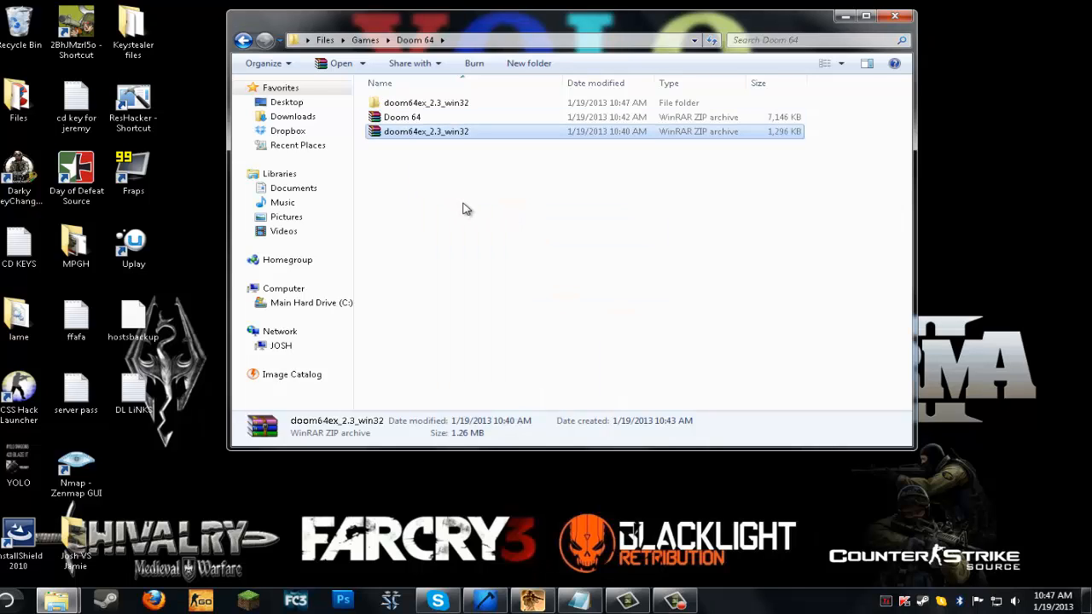
click(402, 117)
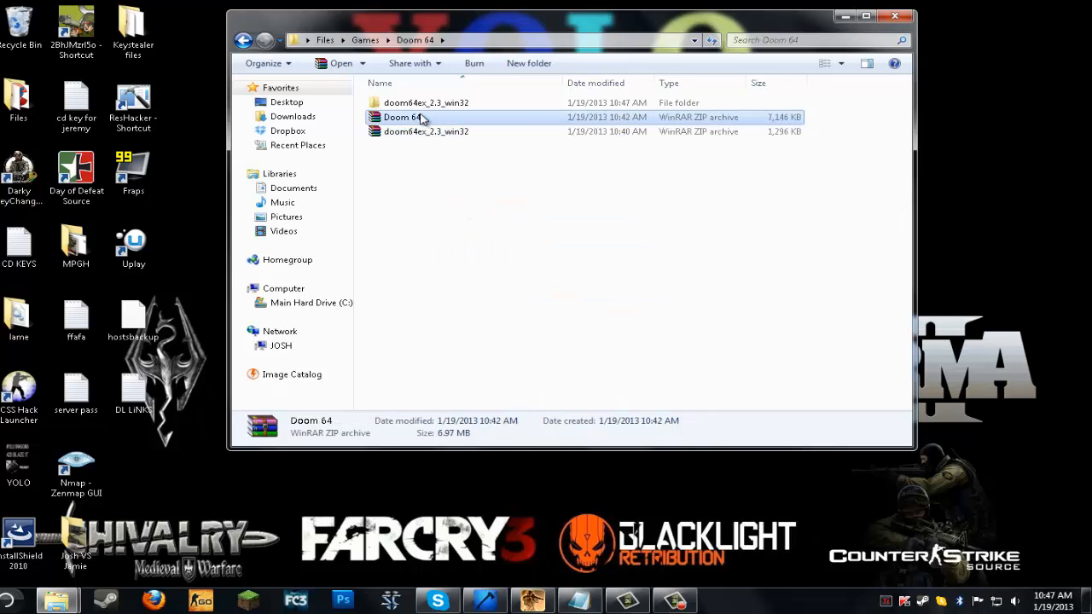
double_click(401, 117)
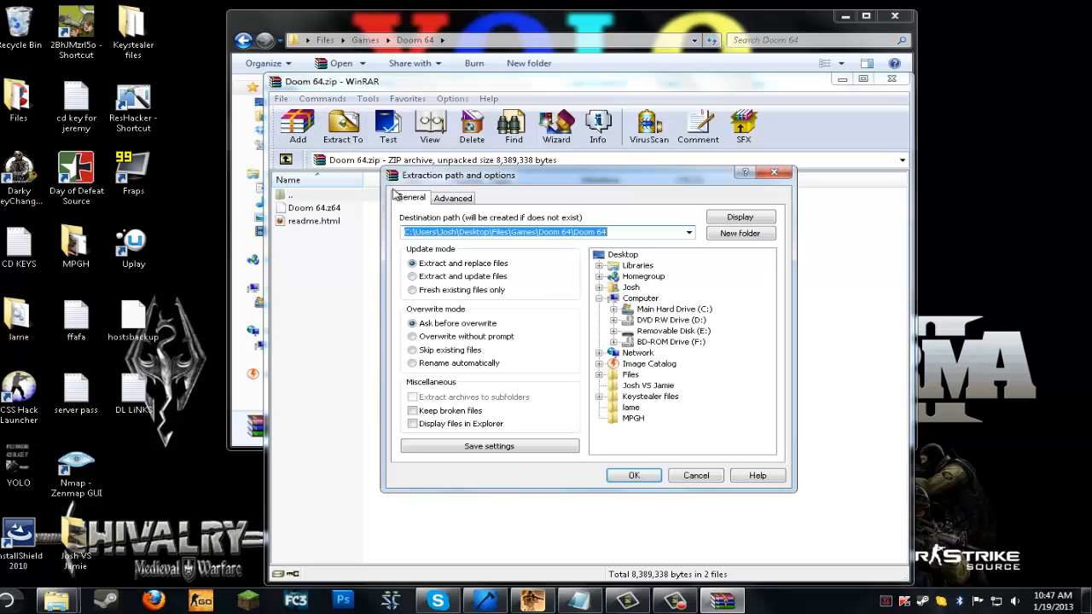
mouse_move(617, 377)
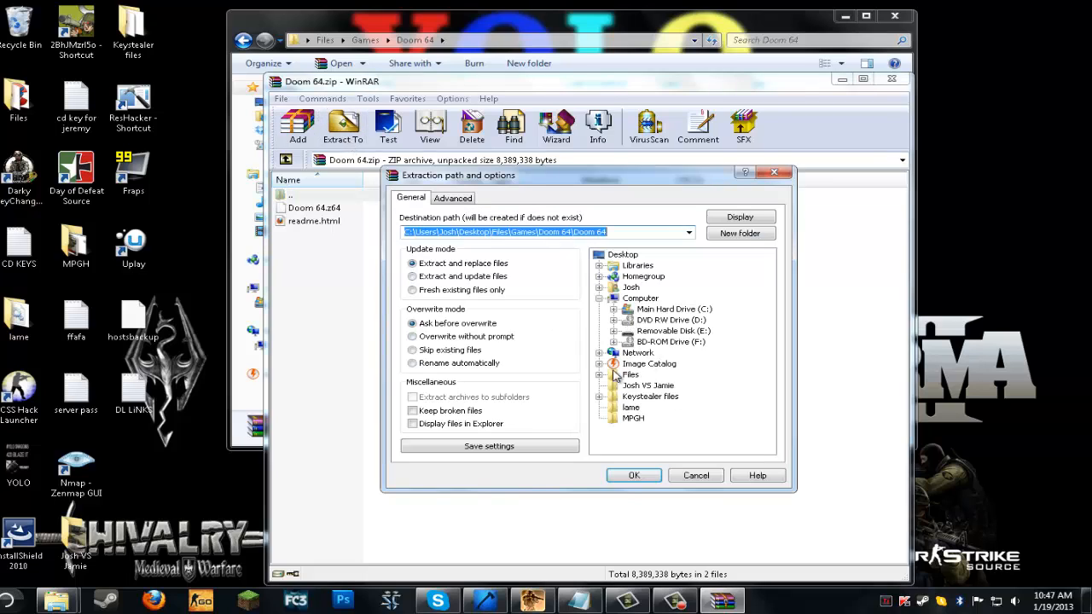
mouse_move(607, 271)
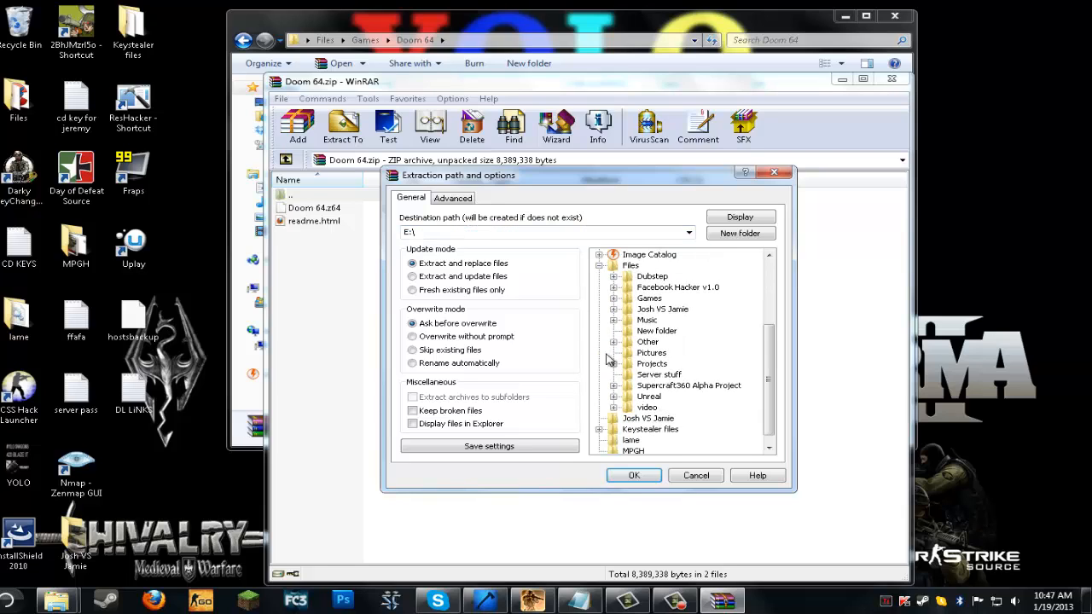
Extract Doom 64.z64 and its readme into the Games\Doom 64 folder
click(612, 298)
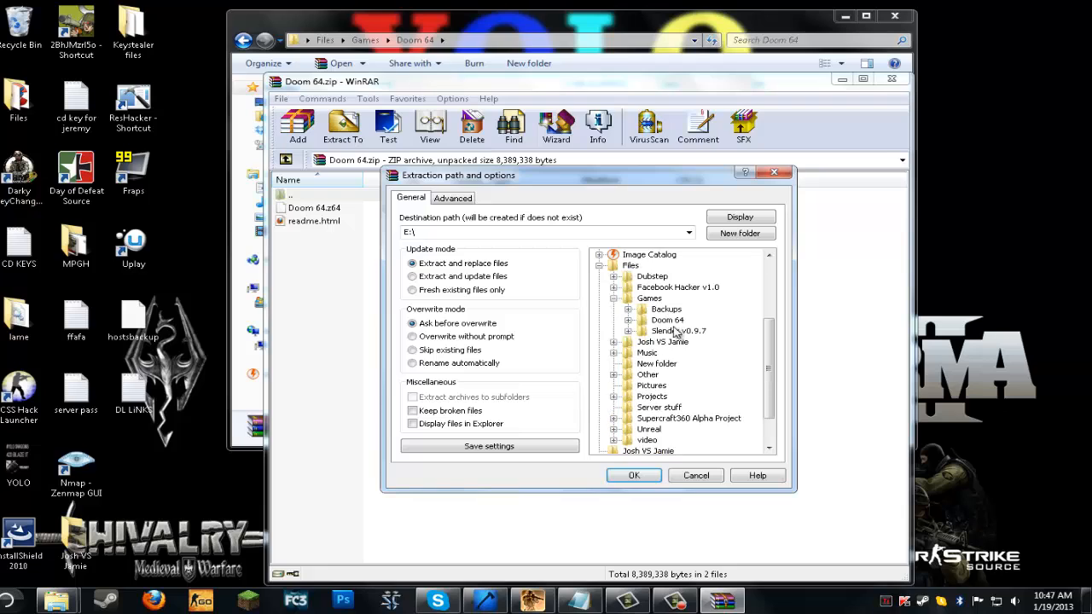
click(667, 319)
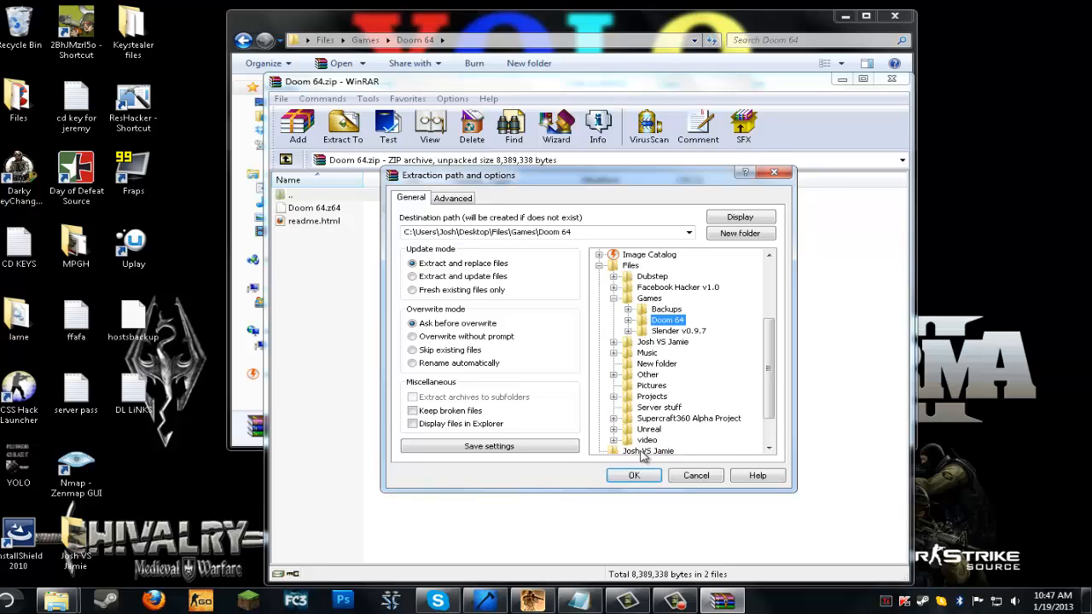
click(629, 320)
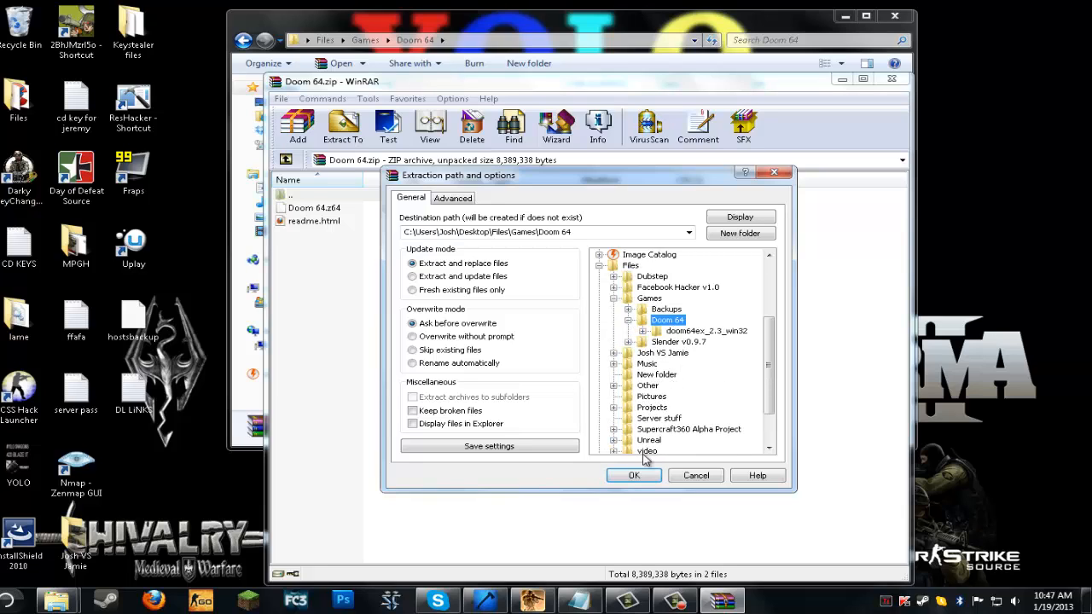
click(634, 475)
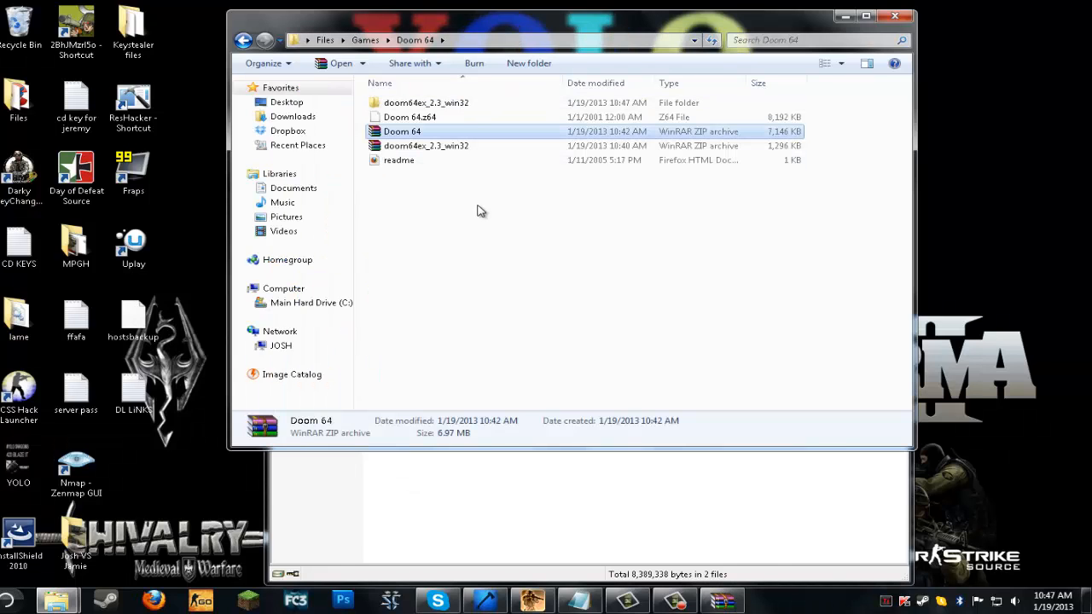
Delete the readme and drag Doom 64.z64 into the doom64ex_2.3_win32 folder
click(398, 160)
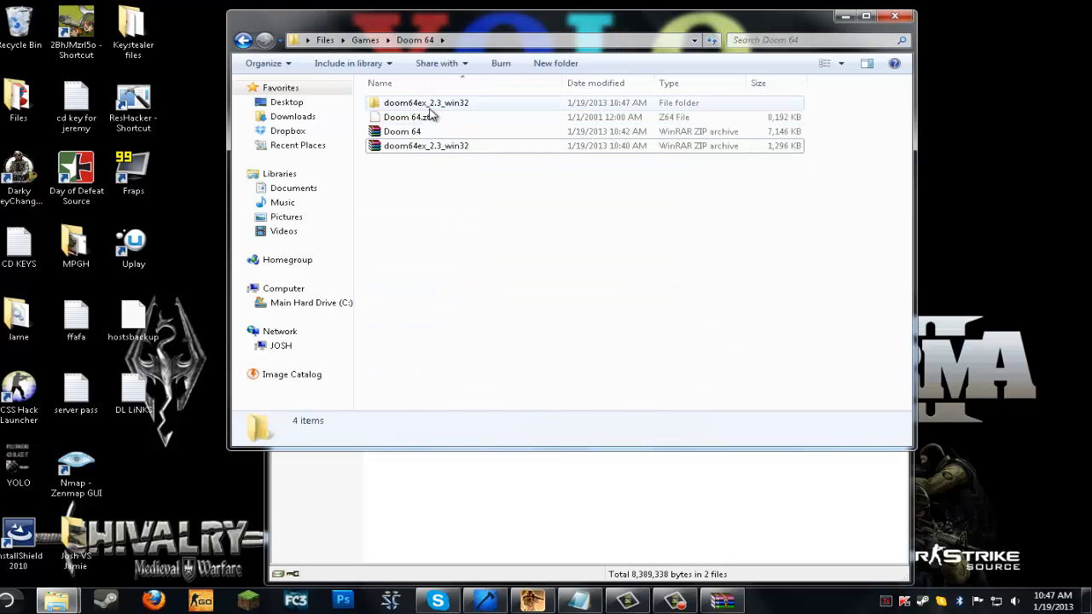
click(405, 117)
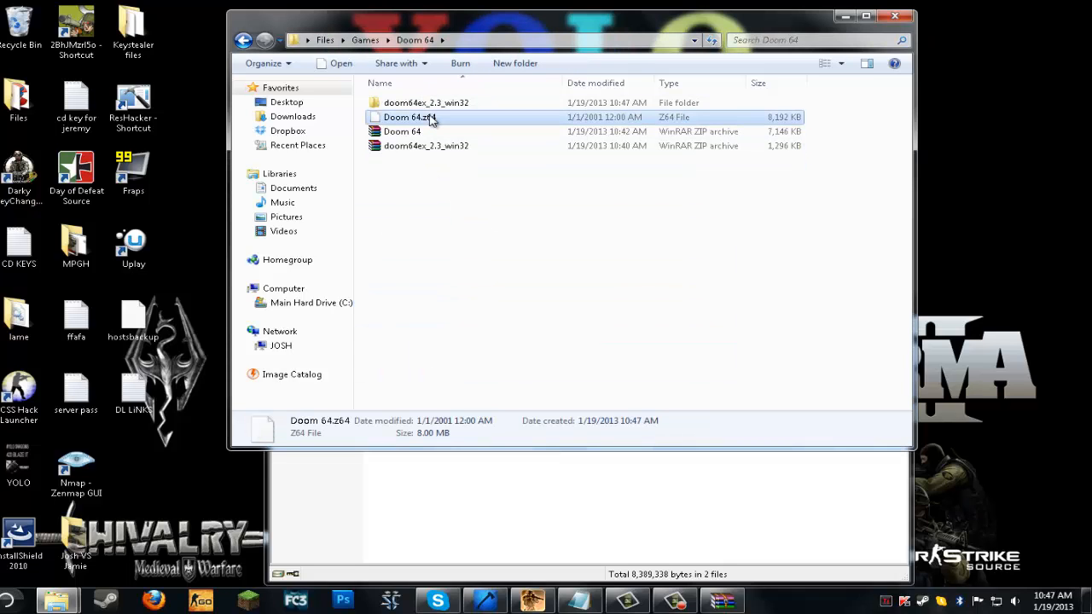
click(426, 145)
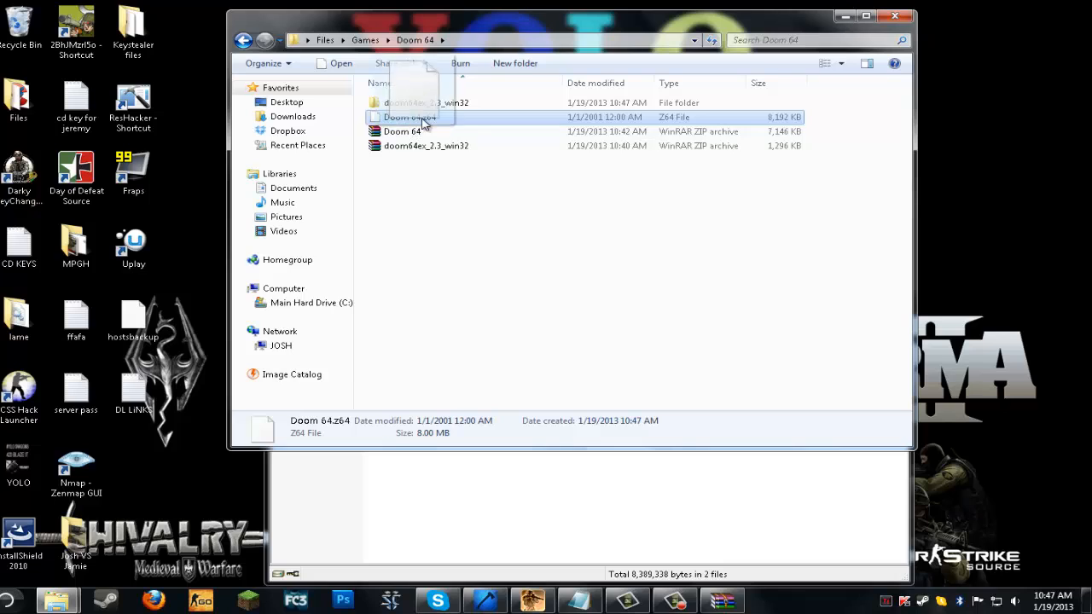
drag(410, 117, 426, 102)
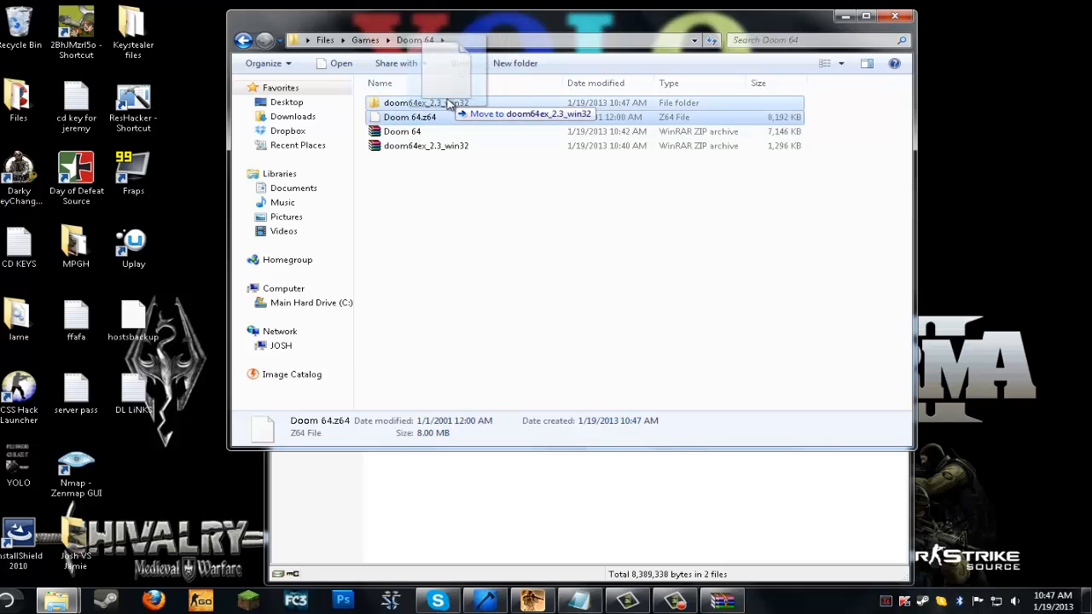
drag(410, 117, 426, 103)
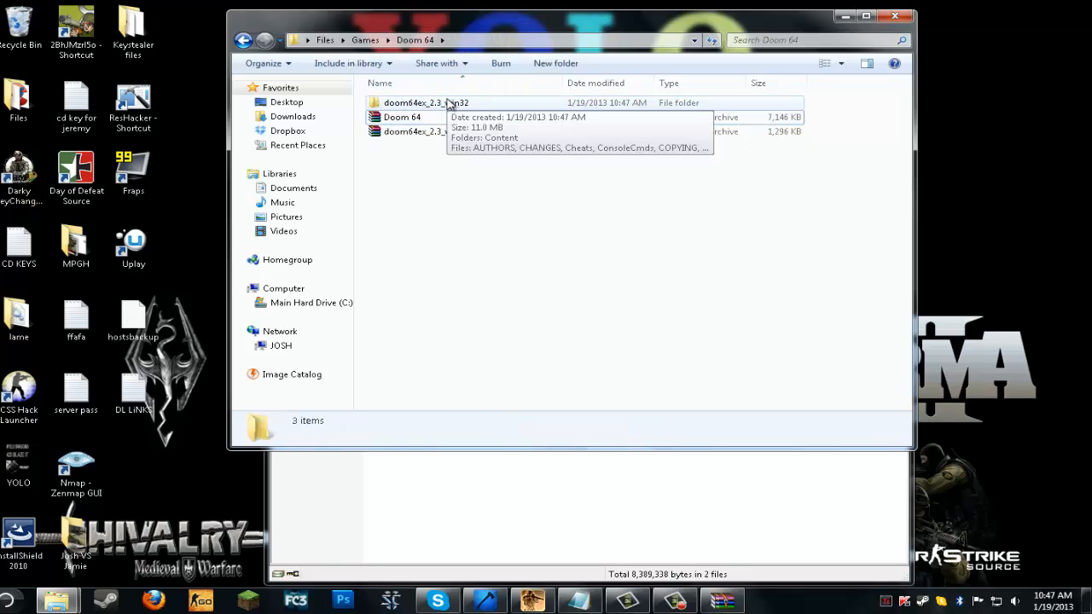
Open doom64ex_2.3_win32 and confirm the ROM is inside
click(425, 102)
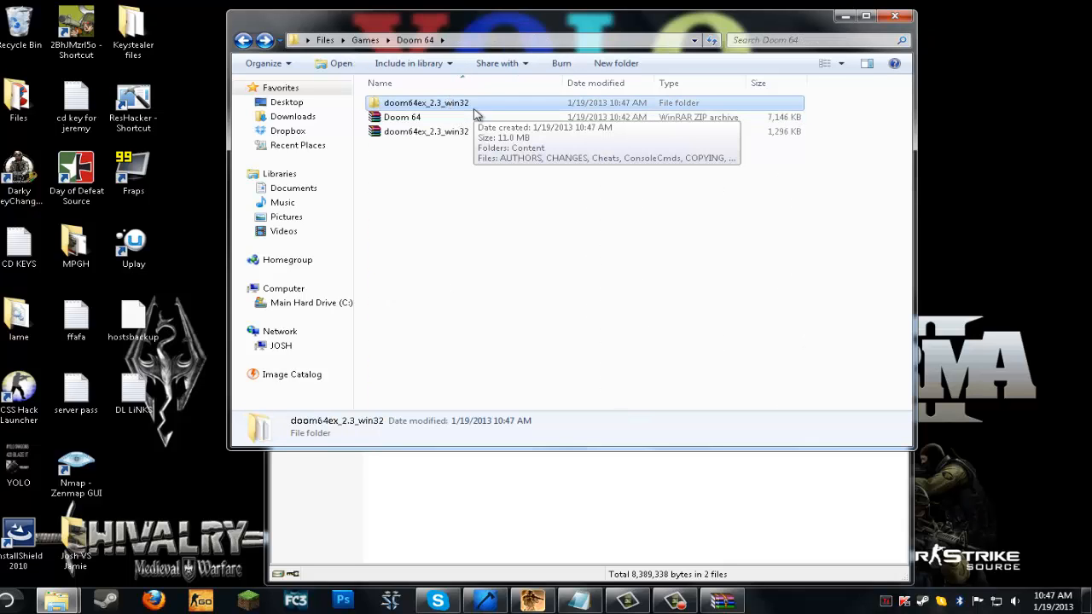
double_click(426, 102)
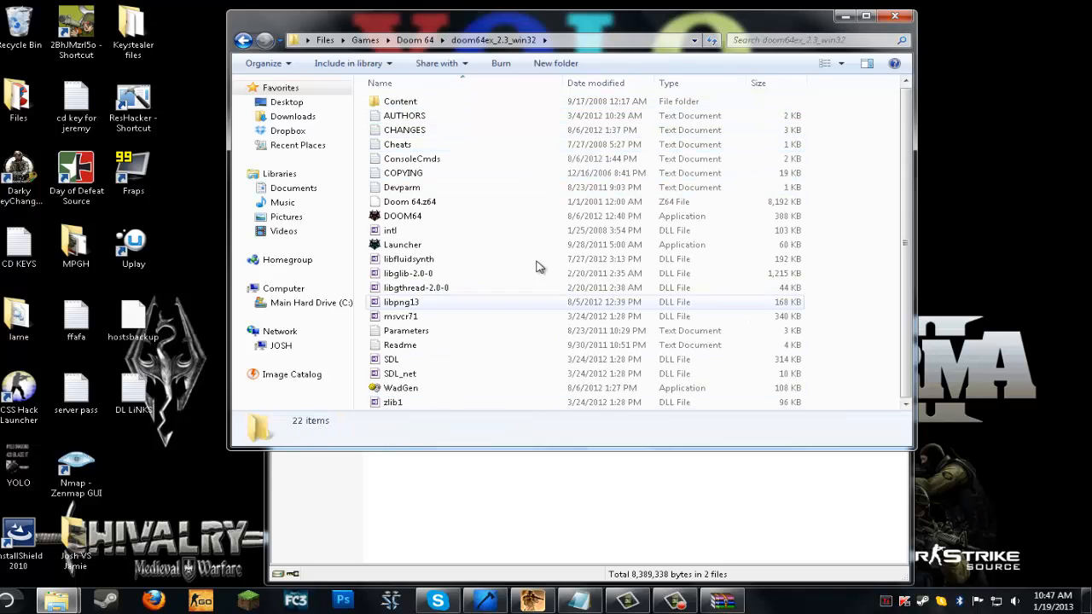
click(410, 203)
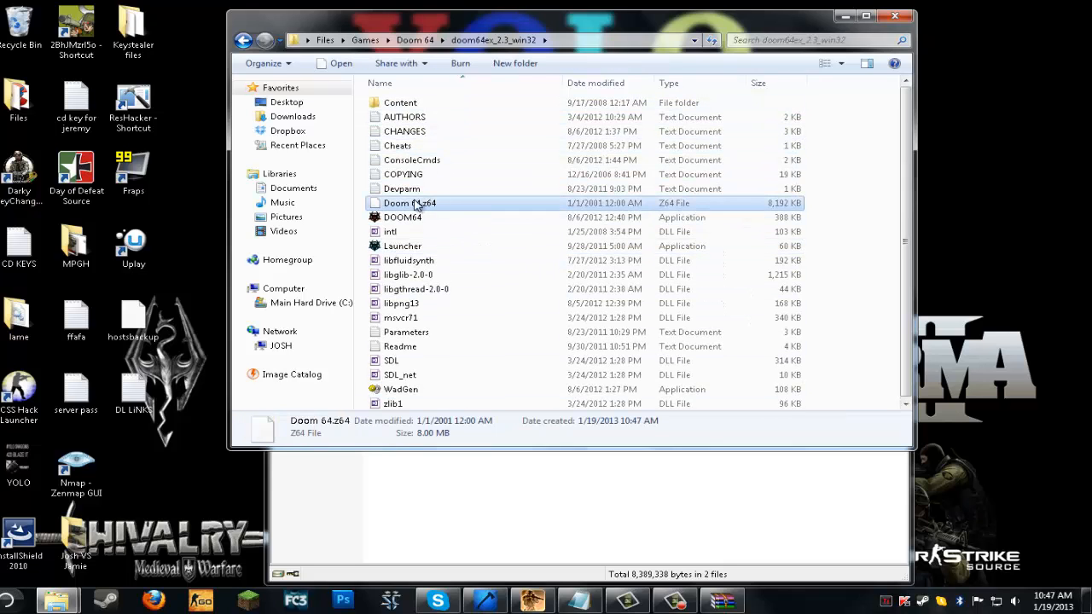
mouse_move(418, 203)
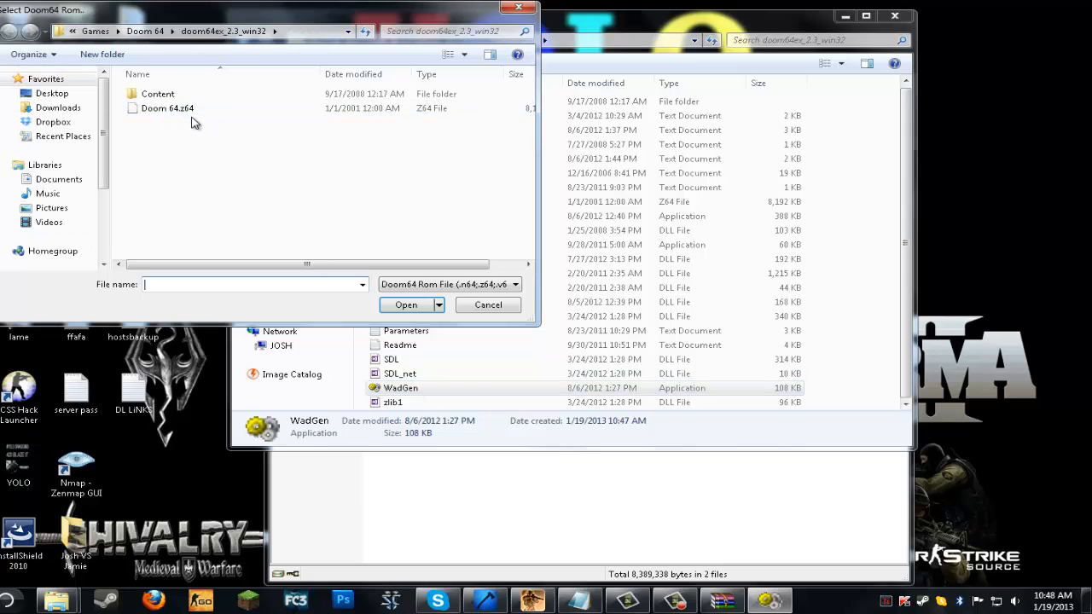
Feed Doom 64.z64 to WadGen and acknowledge the DOOM64.WAD and DOOMSND.SF2 notices
click(167, 107)
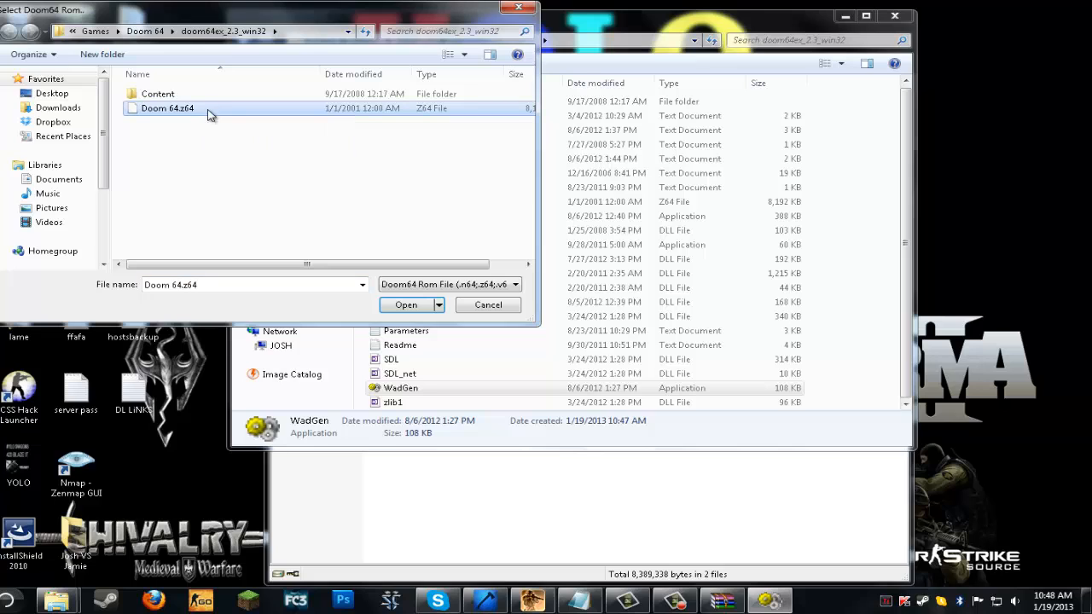
click(405, 305)
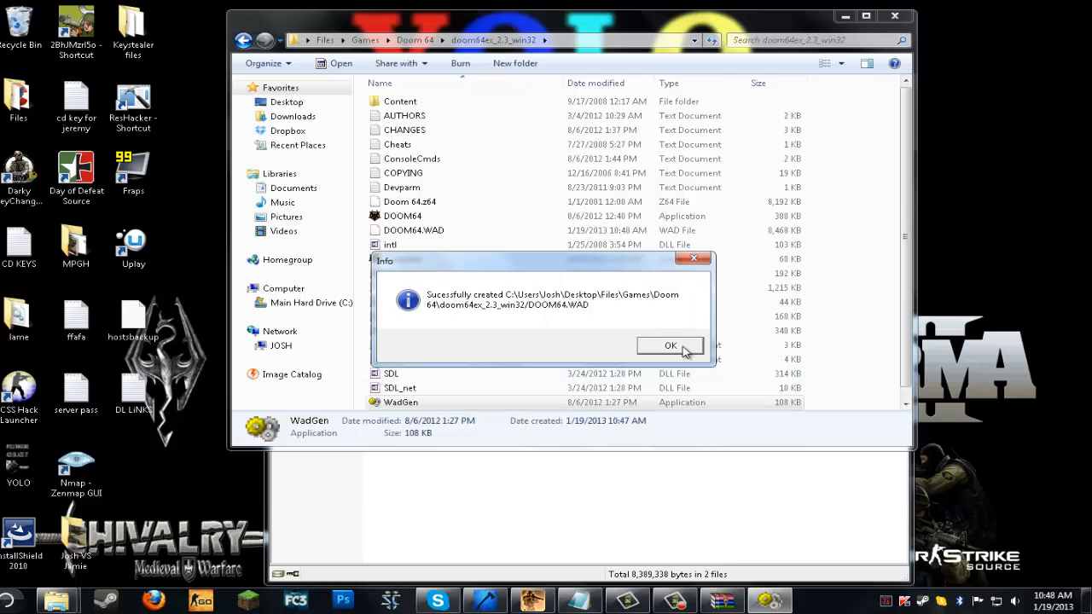
click(669, 346)
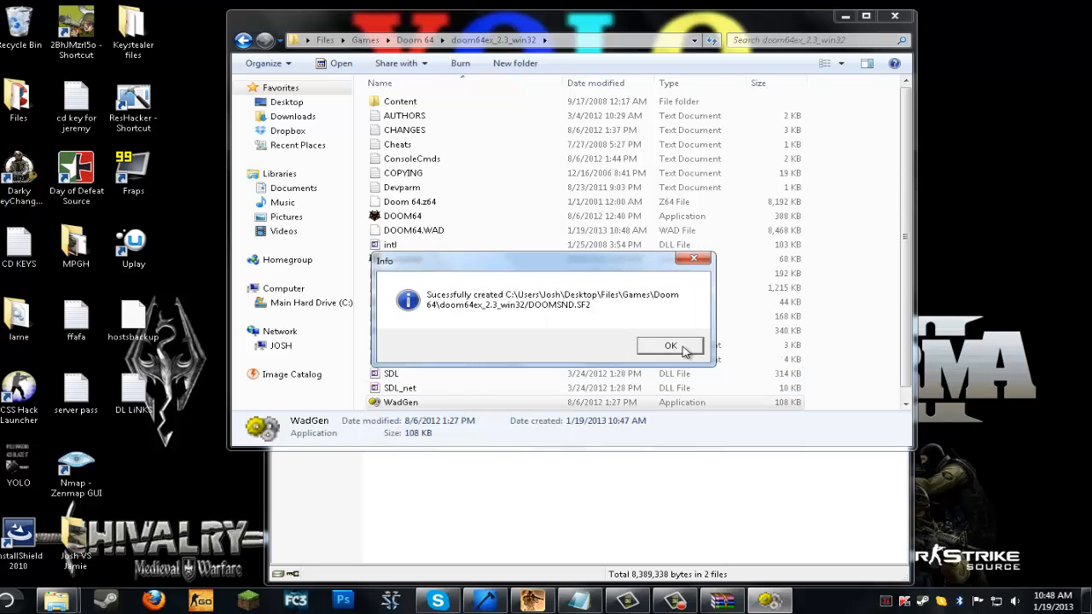
click(669, 345)
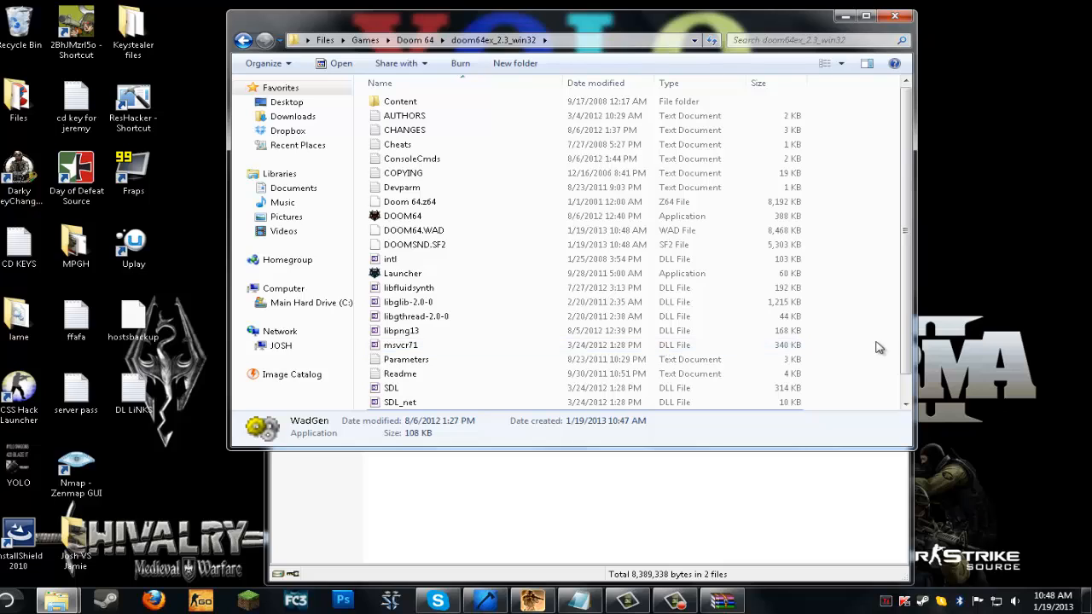
Launch DOOM64.exe and open Options from the title screen
click(402, 216)
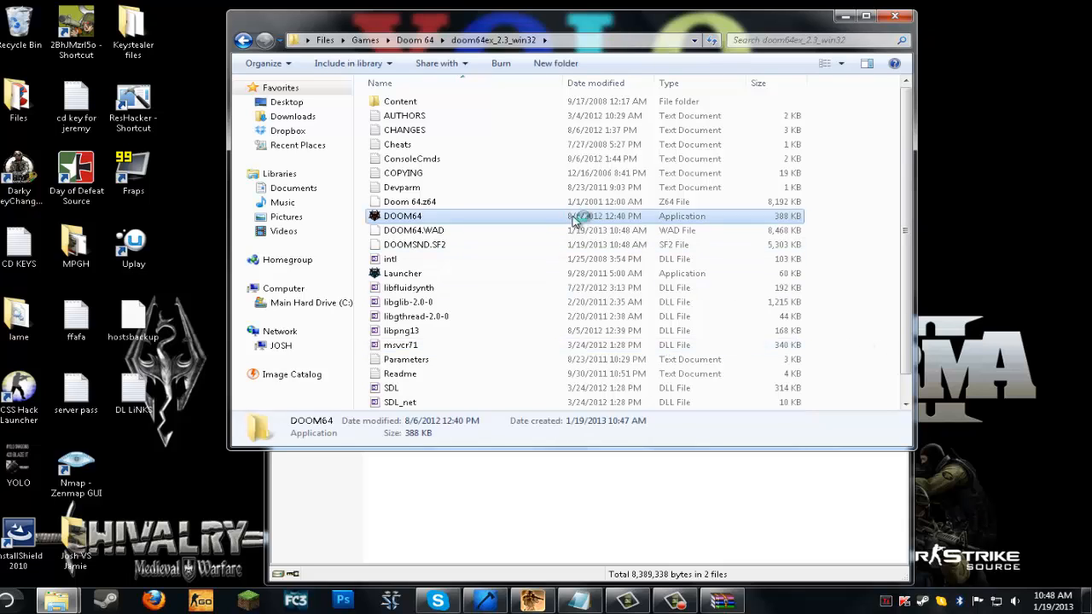
double_click(402, 216)
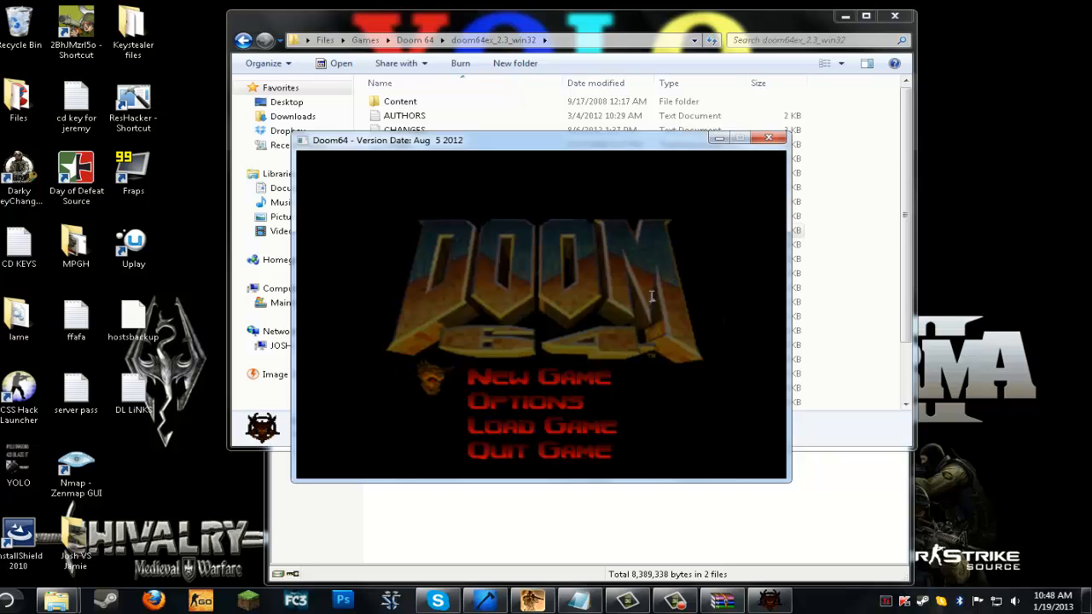
click(524, 401)
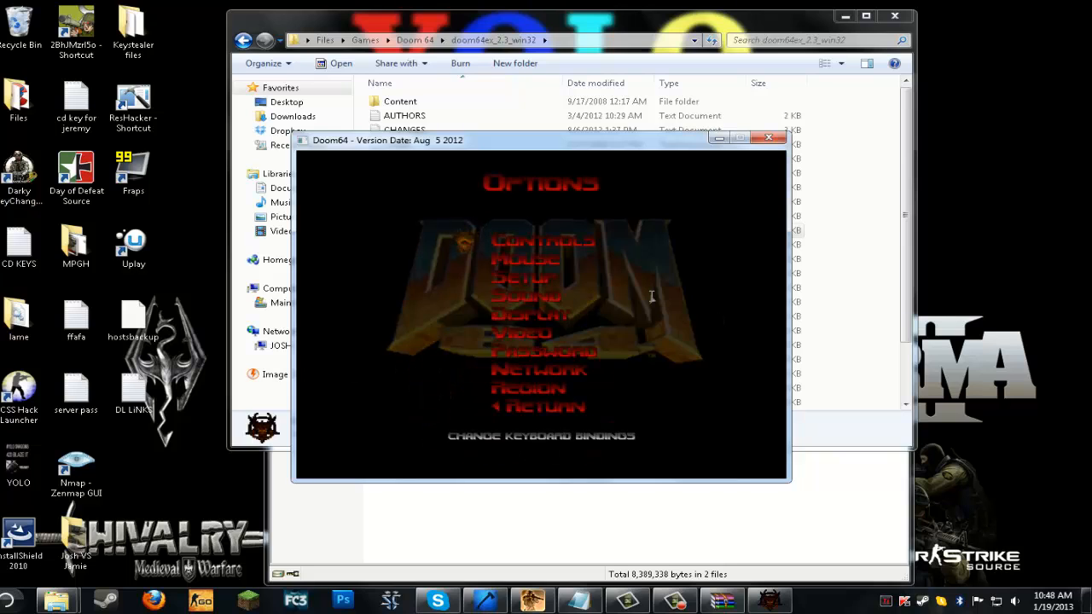